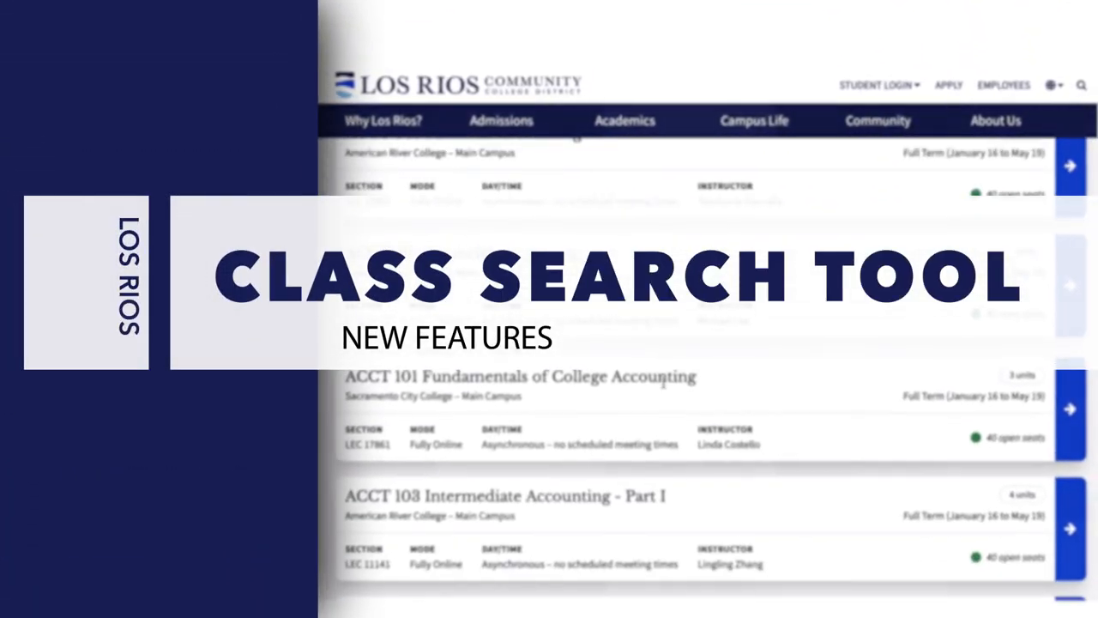
Search the Spring 2021 class schedules for Chem300
{"action": "scroll", "scroll_direction": "down", "scroll_amount": 3}
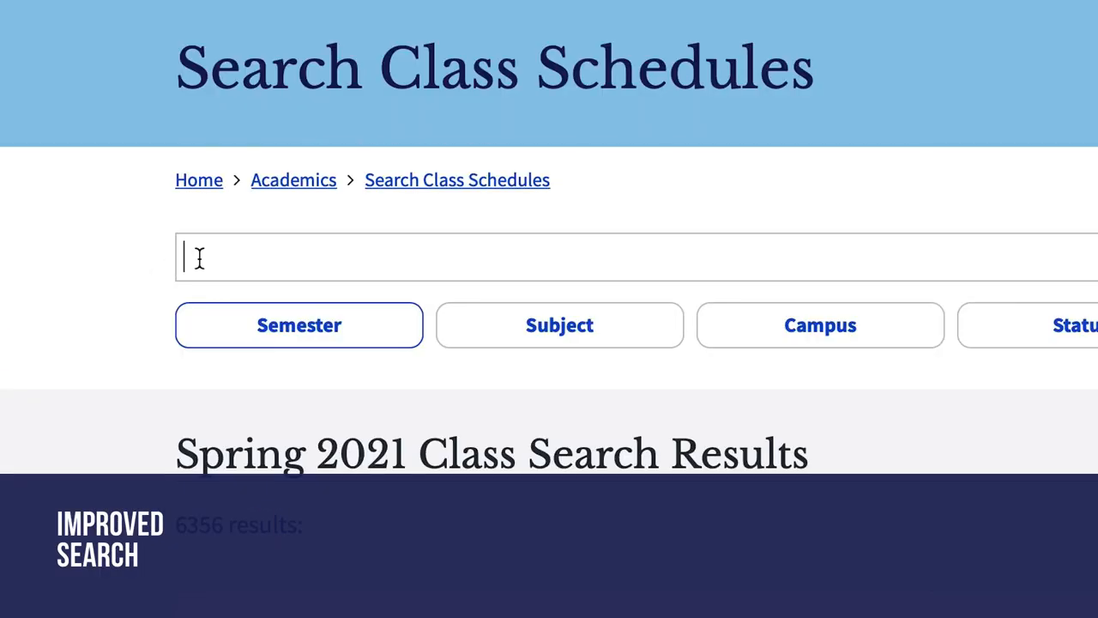
{"action": "type", "text": "1528"}
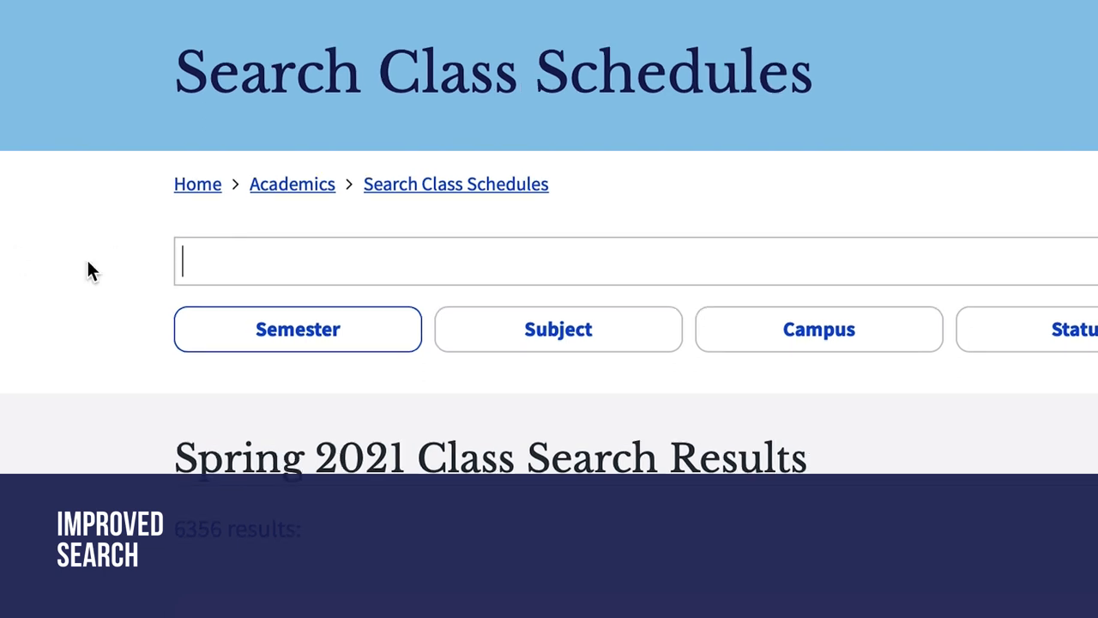
{"action": "type", "text": "Chem300"}
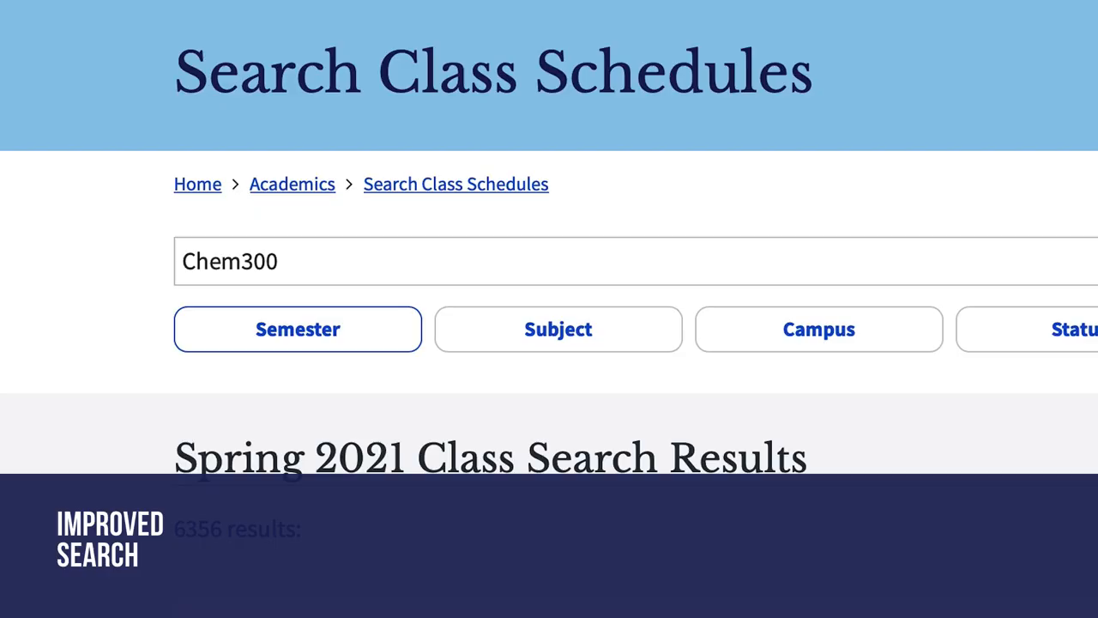
{"action": "scroll", "scroll_direction": "down", "scroll_amount": 3}
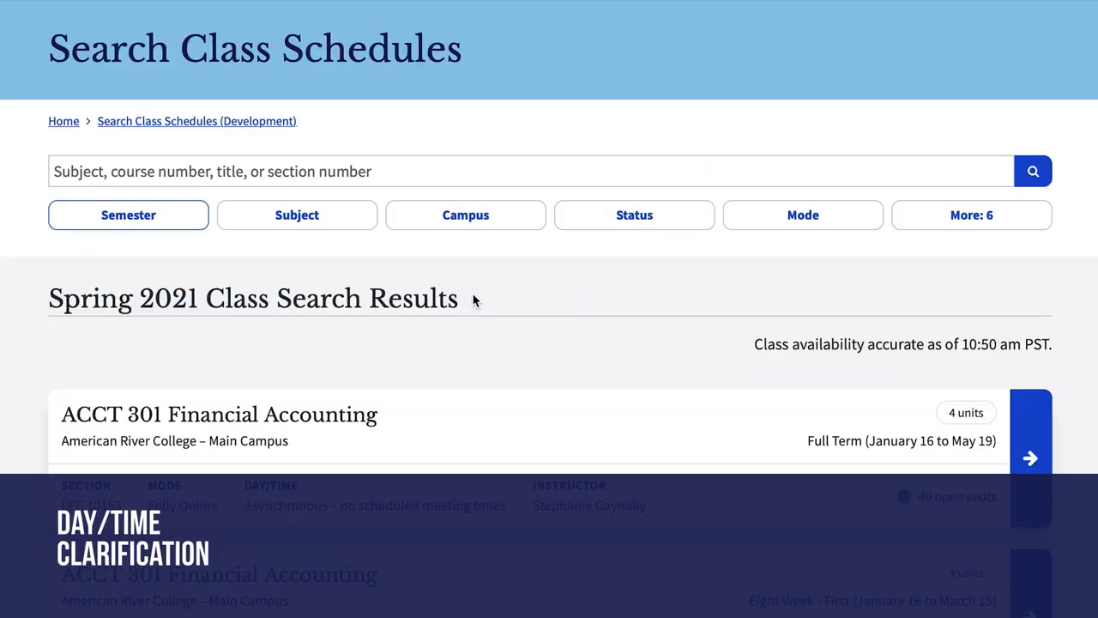
{"action": "scroll", "scroll_direction": "down", "scroll_amount": 3}
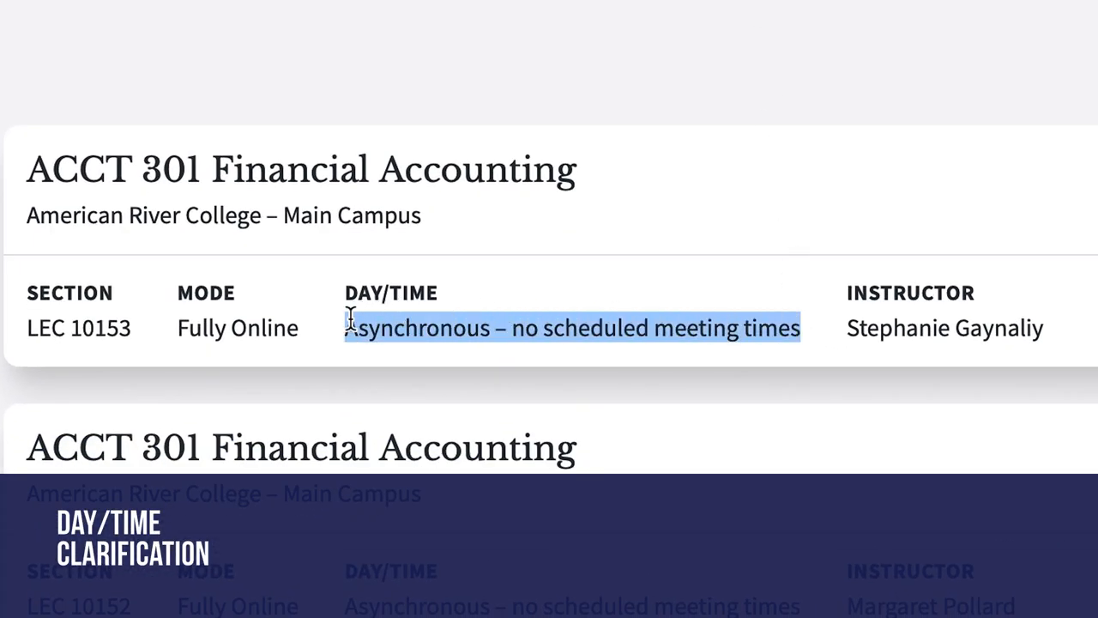
{"action": "mouse_move", "coordinate": [302, 303]}
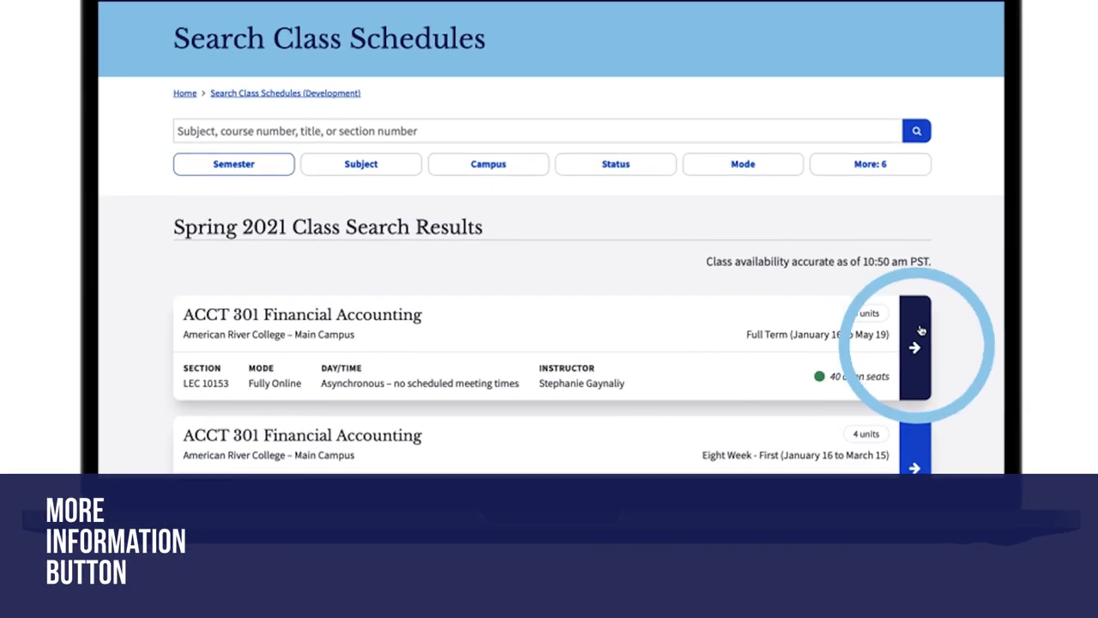
Show the full section details for the first ACCT 301 Financial Accounting listing
{"action": "left_click", "coordinate": [915, 347]}
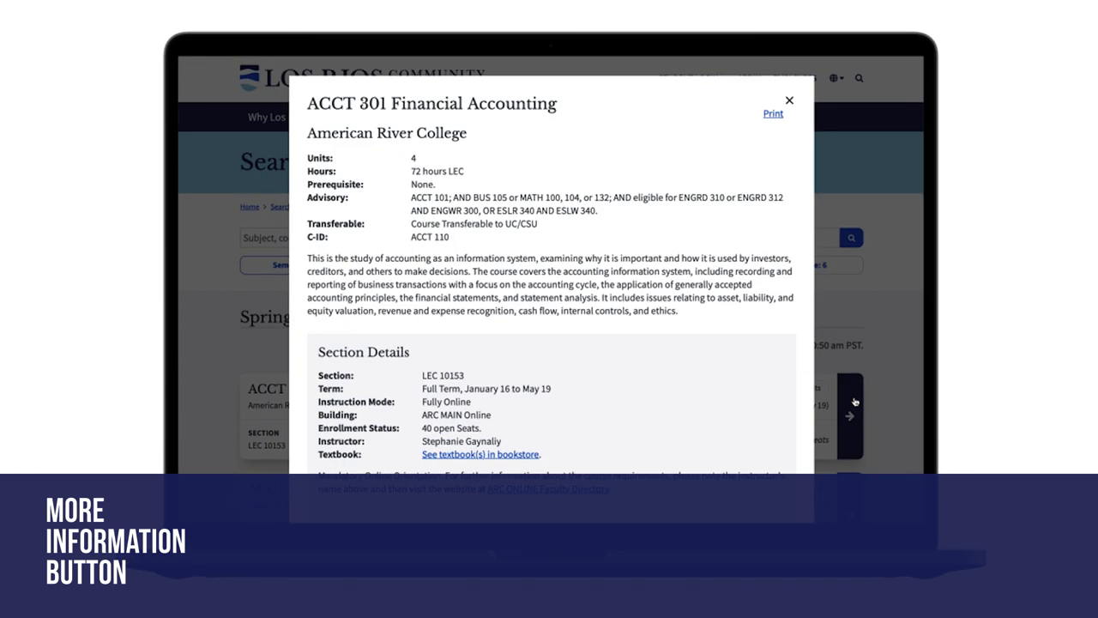